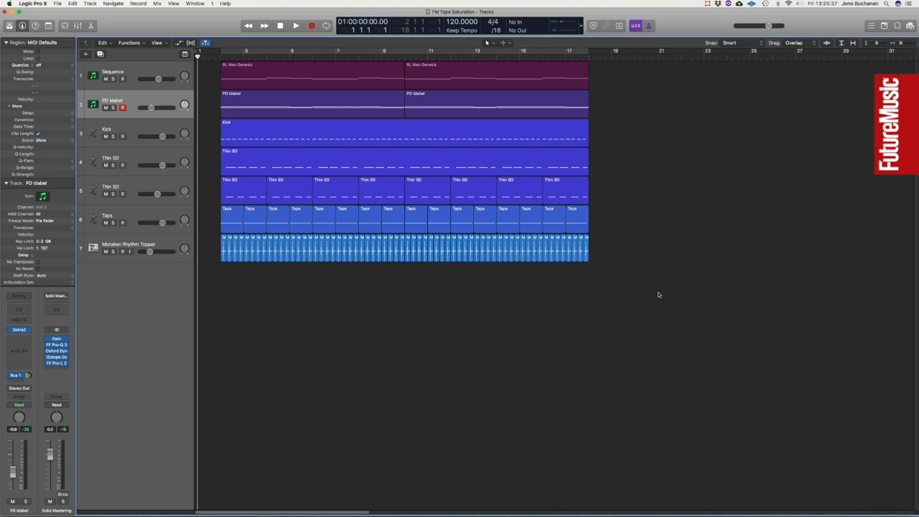
{"action": "mouse_move", "coordinate": [635, 309]}
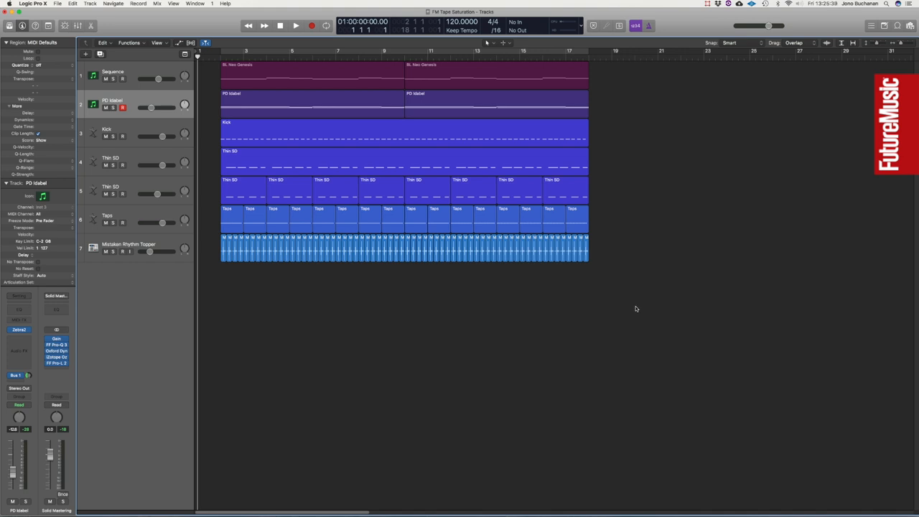
Play the beat and stop it, then play back the Sequence part and stop again
{"action": "left_click", "coordinate": [295, 25]}
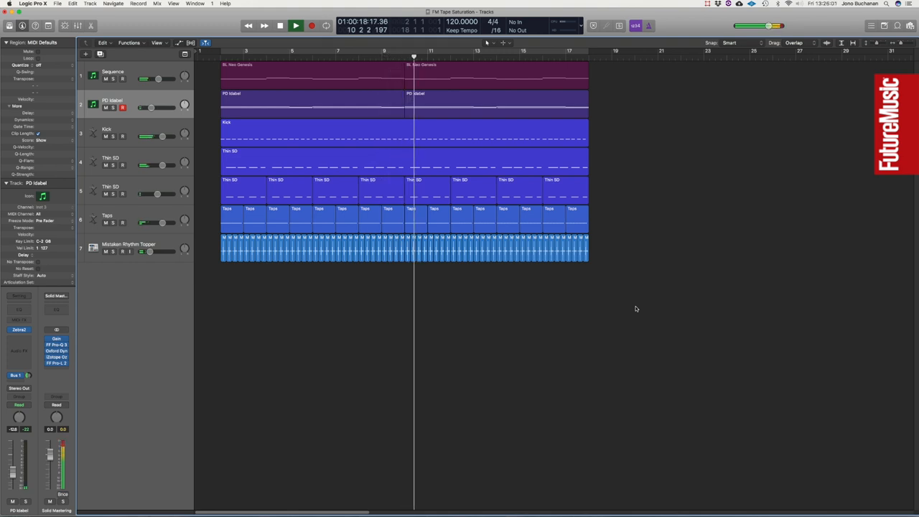
{"action": "left_click", "coordinate": [295, 26]}
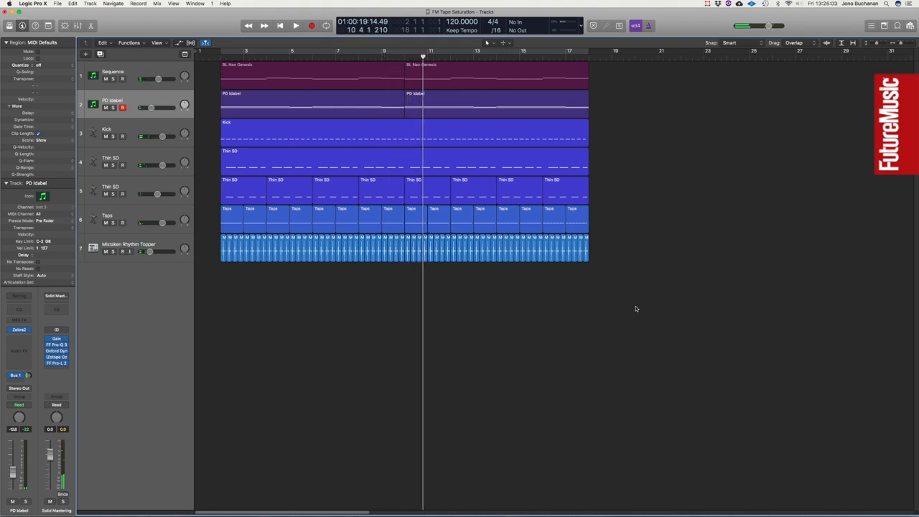
{"action": "left_click", "coordinate": [280, 25]}
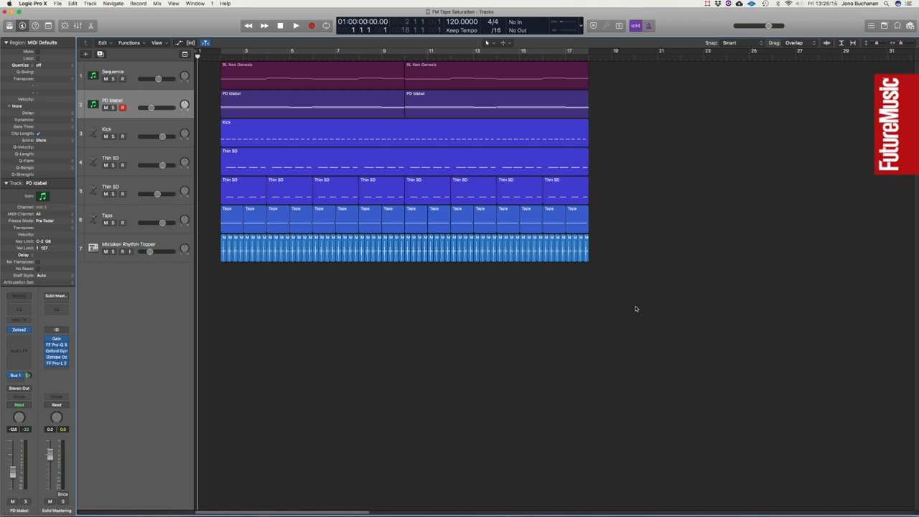
{"action": "mouse_move", "coordinate": [555, 279]}
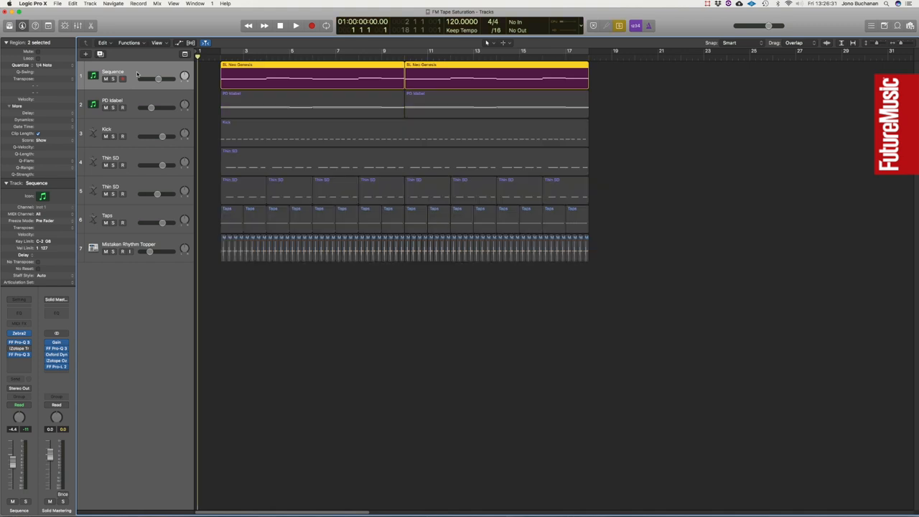
{"action": "left_click", "coordinate": [295, 26]}
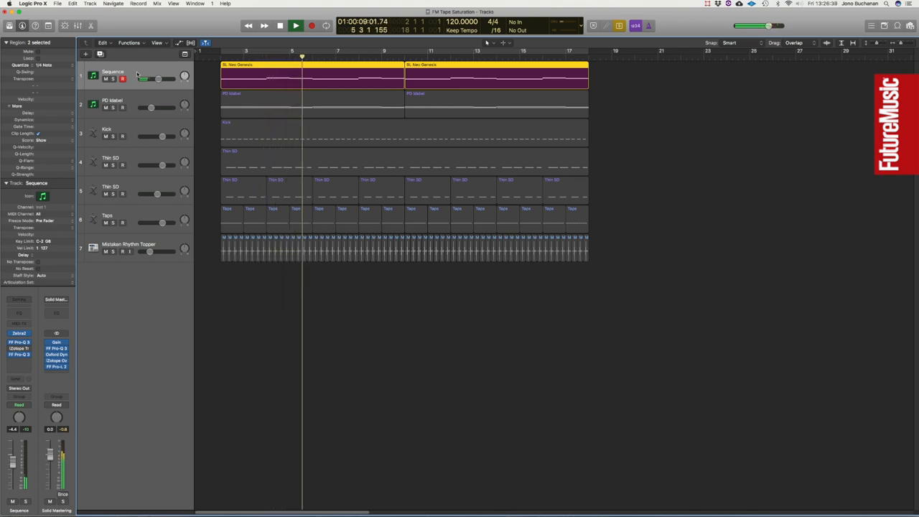
{"action": "left_click", "coordinate": [280, 25]}
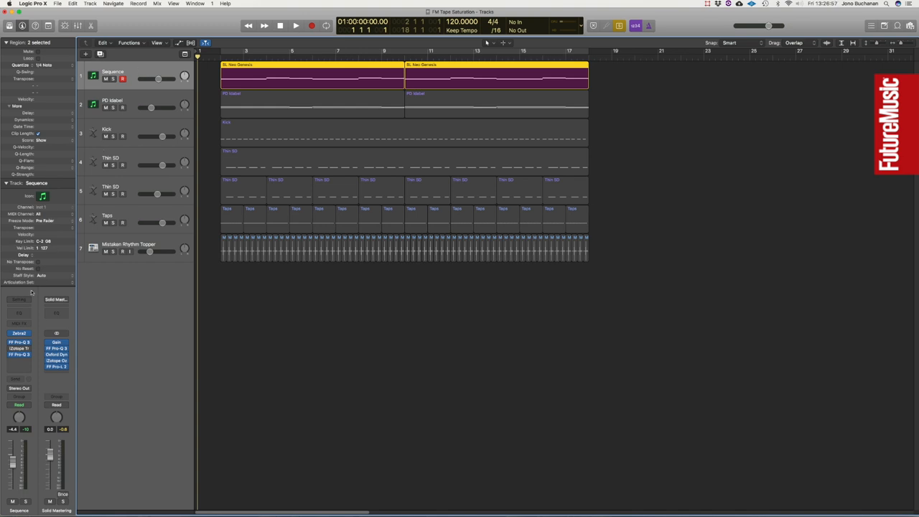
Open the iZotope Trash 2 editor from the Sequence track's insert slot
{"action": "left_click", "coordinate": [20, 348]}
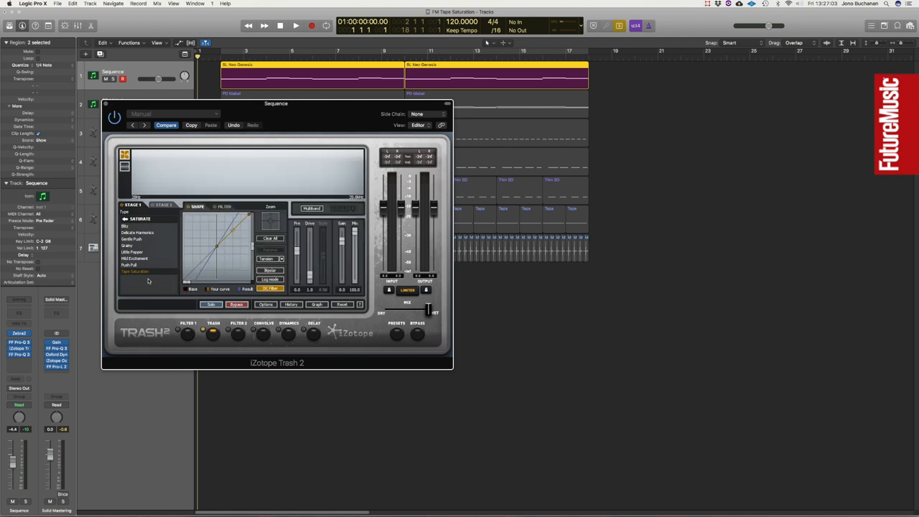
{"action": "mouse_move", "coordinate": [147, 275]}
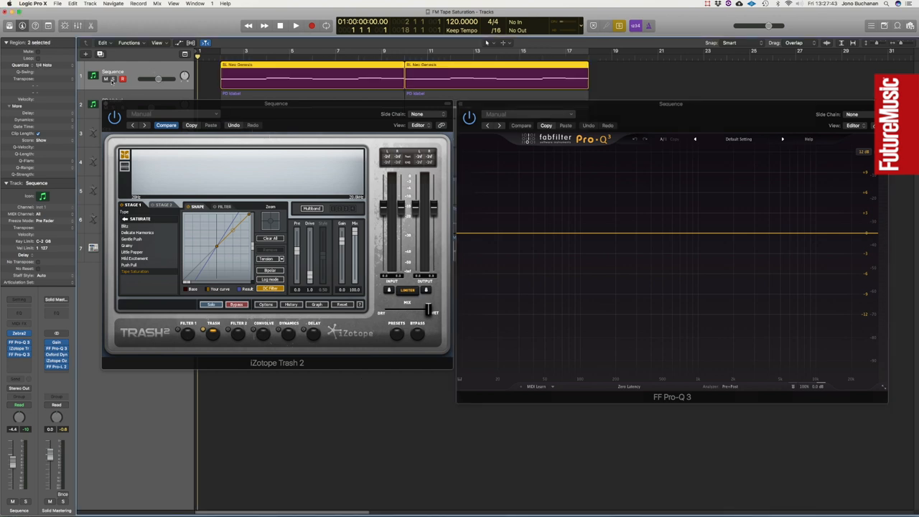
Solo the Sequence track and start playback
{"action": "left_click", "coordinate": [113, 79]}
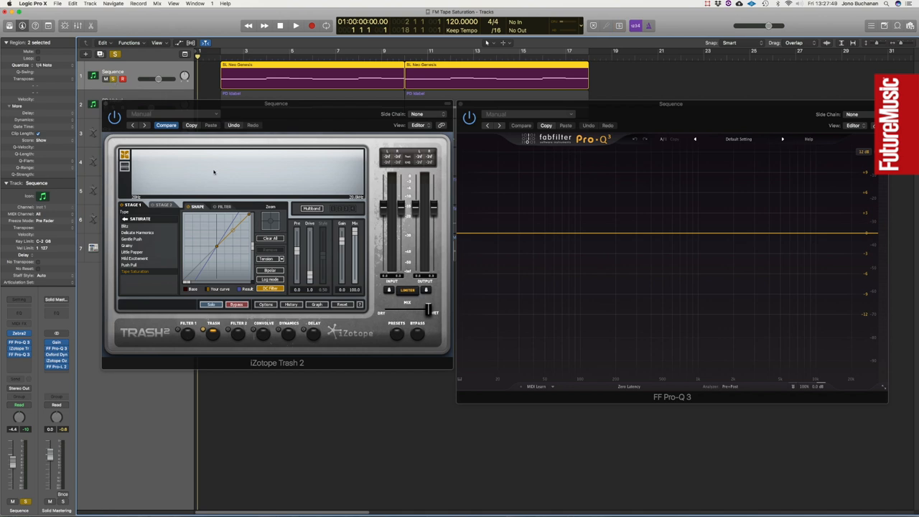
{"action": "mouse_move", "coordinate": [544, 300]}
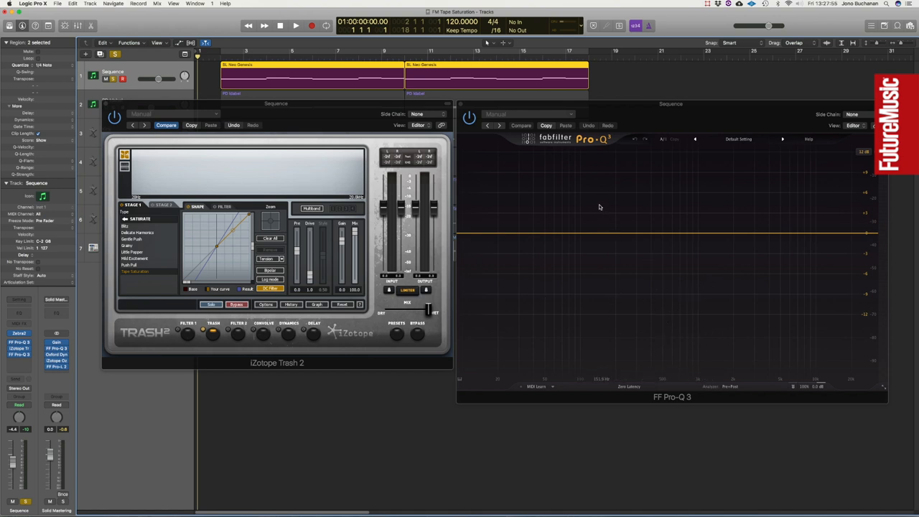
{"action": "mouse_move", "coordinate": [609, 230]}
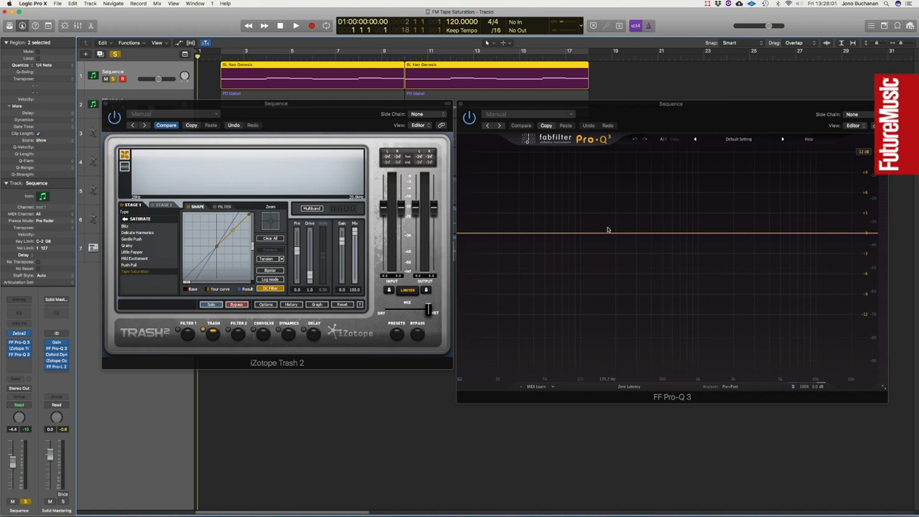
{"action": "mouse_move", "coordinate": [512, 259]}
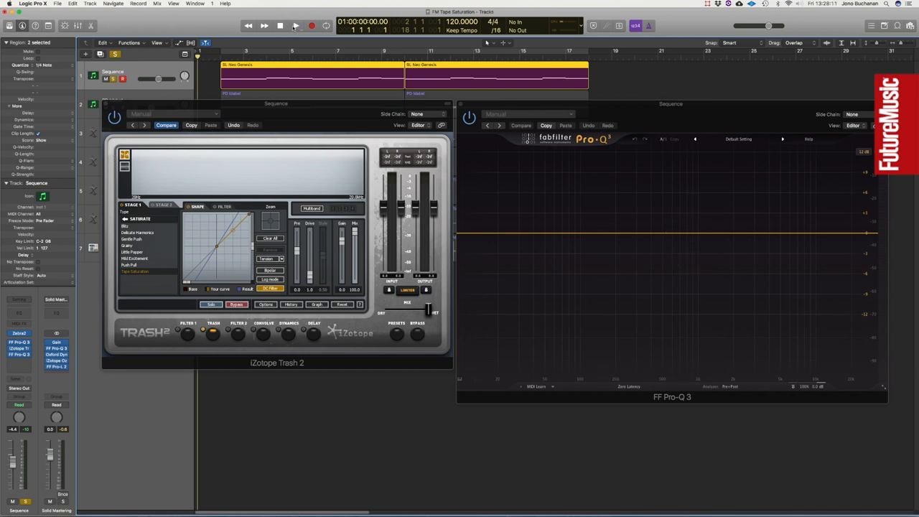
{"action": "left_click", "coordinate": [295, 26]}
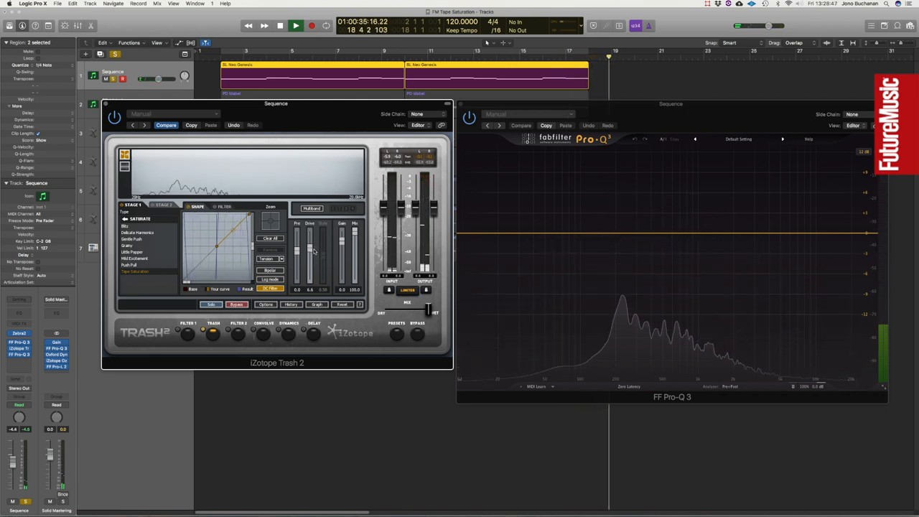
Stop playback with the Trash 2 drive raised to about 6.6
{"action": "left_click", "coordinate": [279, 26]}
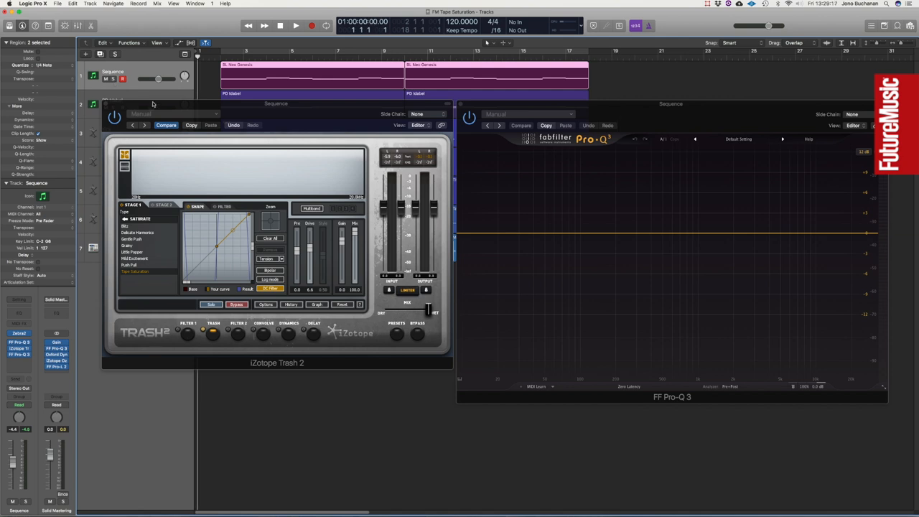
{"action": "mouse_move", "coordinate": [311, 248]}
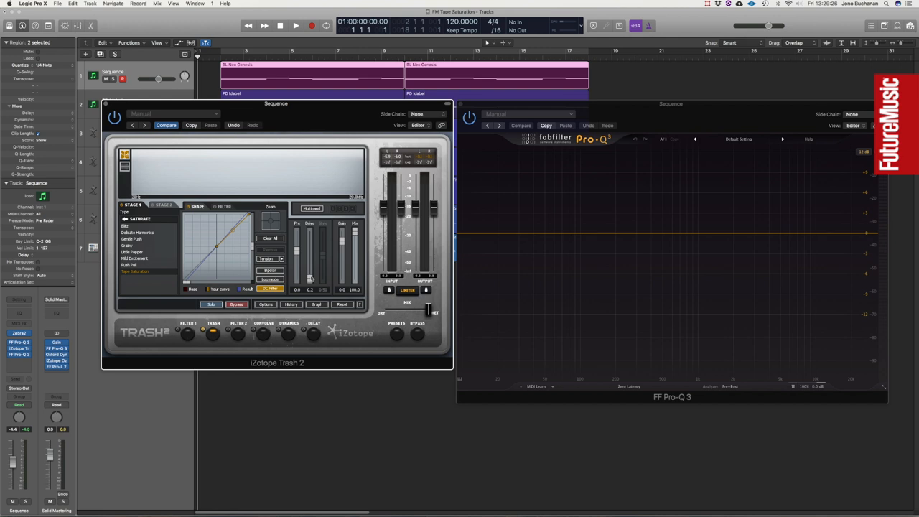
{"action": "mouse_move", "coordinate": [311, 279]}
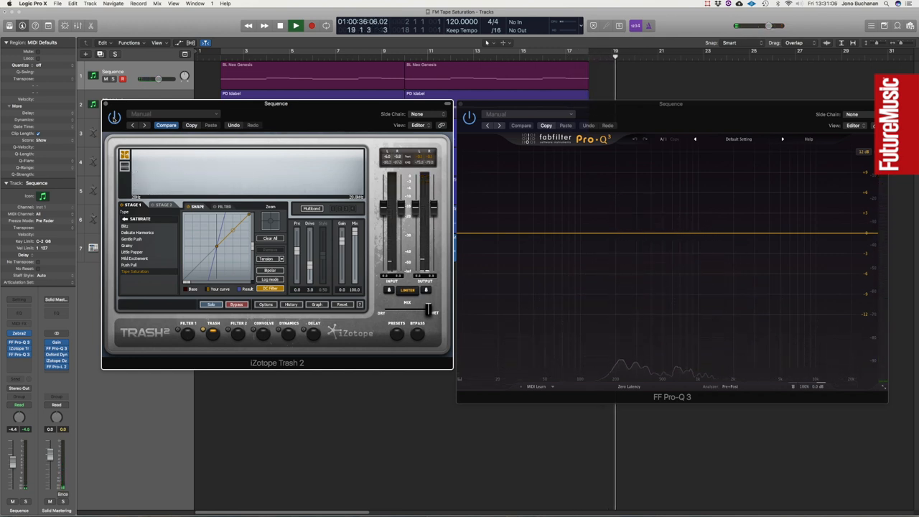
Stop playback after auditioning the Trash 2 drive at 3.0
{"action": "left_click", "coordinate": [295, 26]}
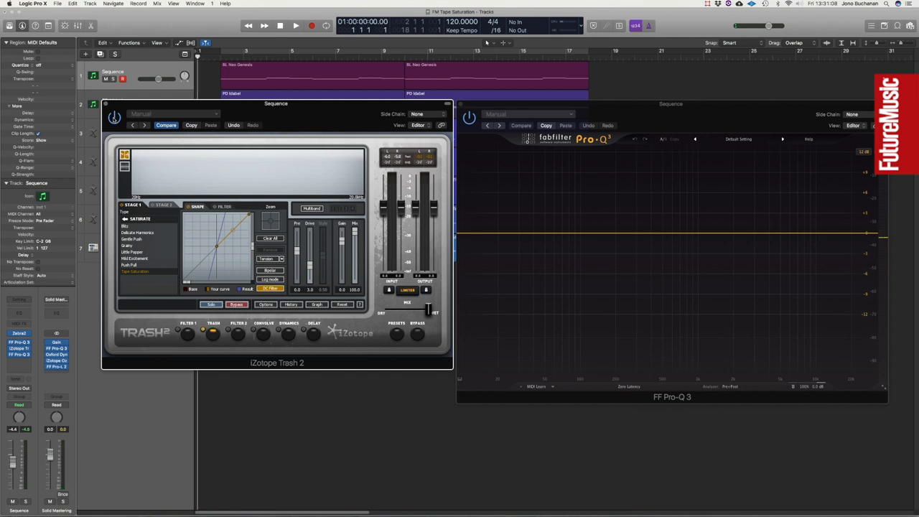